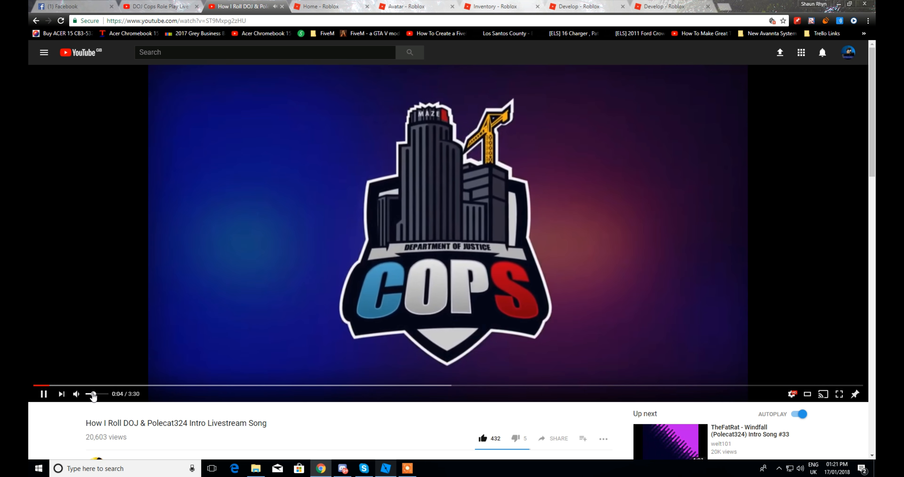
{"action": "mouse_move", "coordinate": [385, 474]}
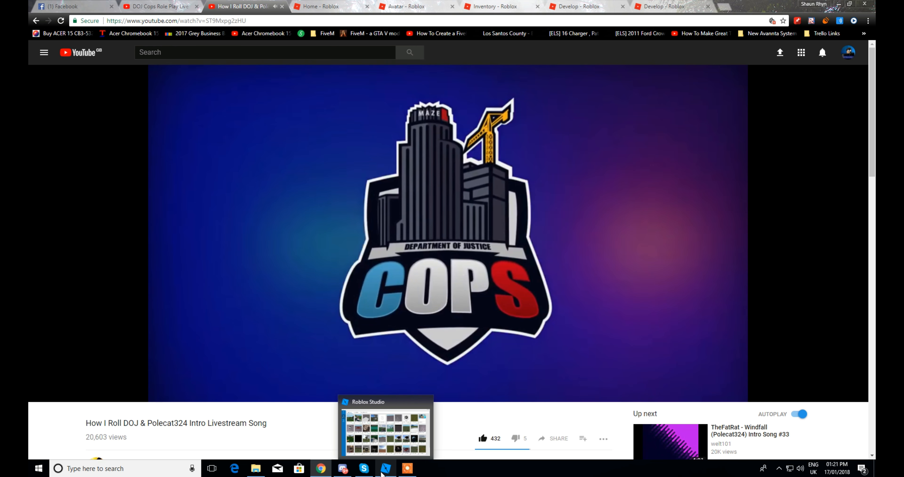
- Bring Roblox Studio forward and start opening the working_on_car_system place file
{"action": "left_click", "coordinate": [385, 468]}
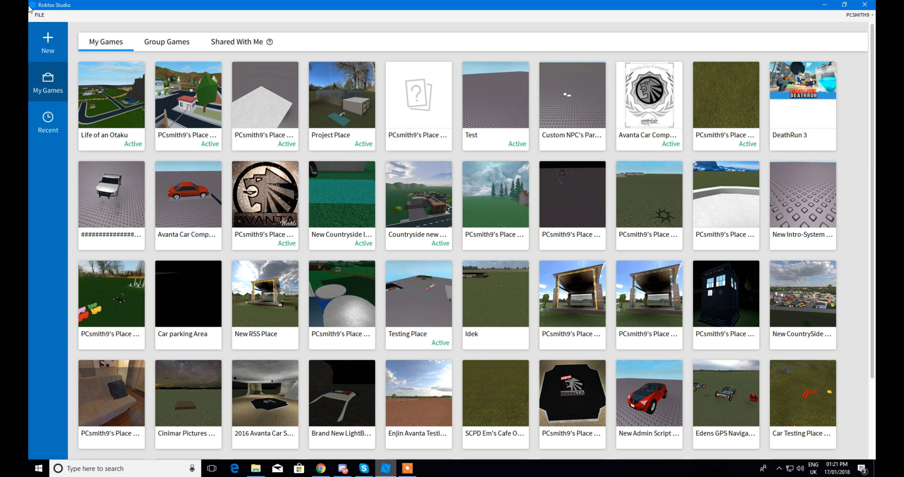
{"action": "left_click", "coordinate": [40, 16]}
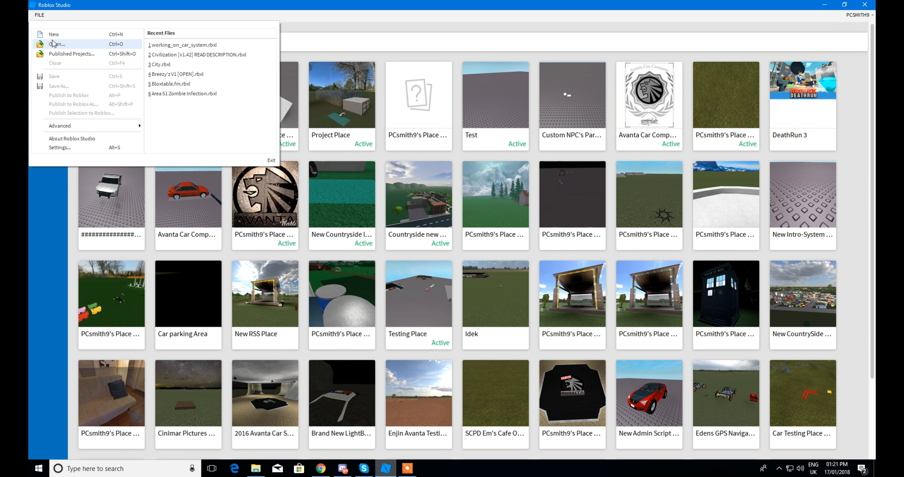
{"action": "left_click", "coordinate": [56, 45]}
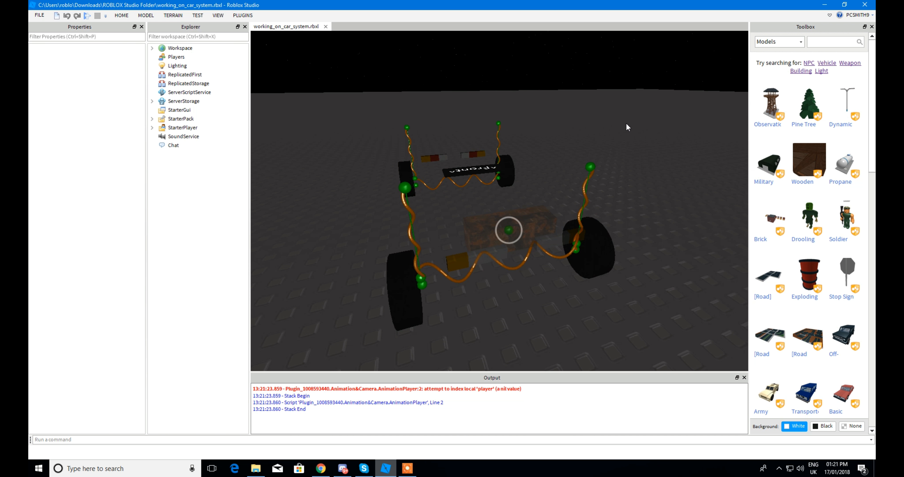
{"action": "mouse_move", "coordinate": [657, 163]}
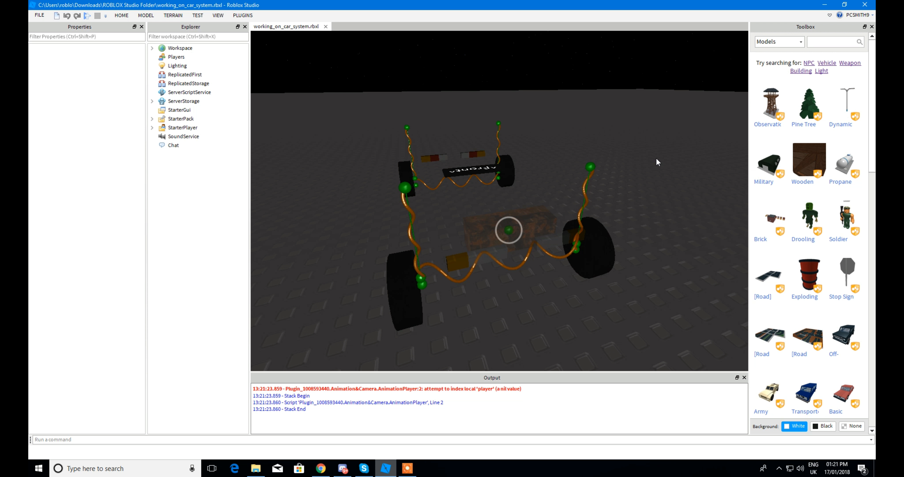
{"action": "mouse_move", "coordinate": [611, 26]}
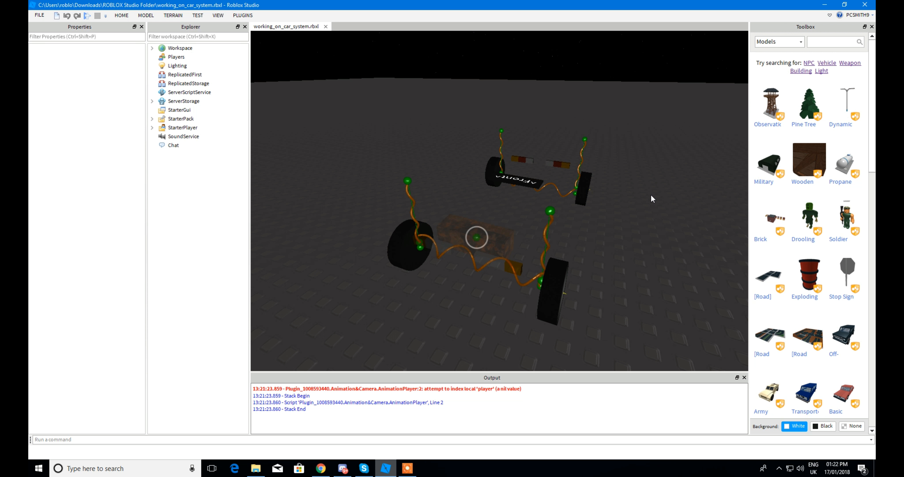
{"action": "mouse_move", "coordinate": [652, 190]}
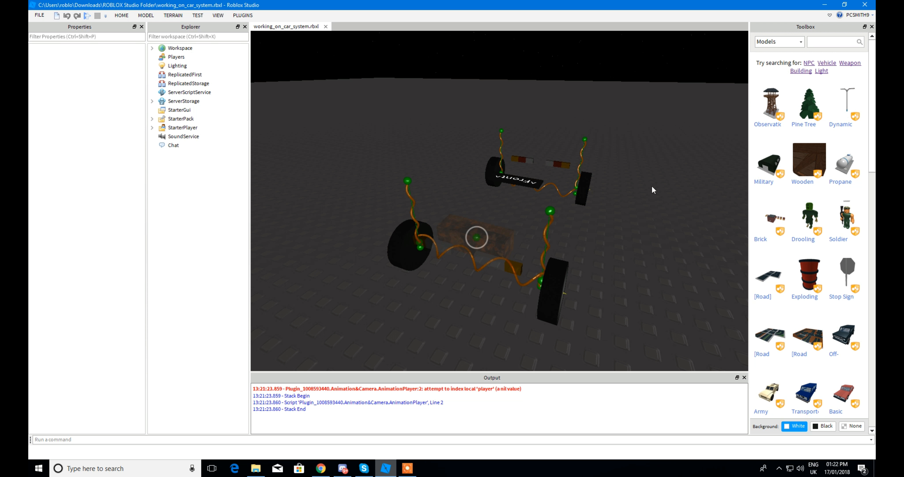
{"action": "mouse_move", "coordinate": [649, 197]}
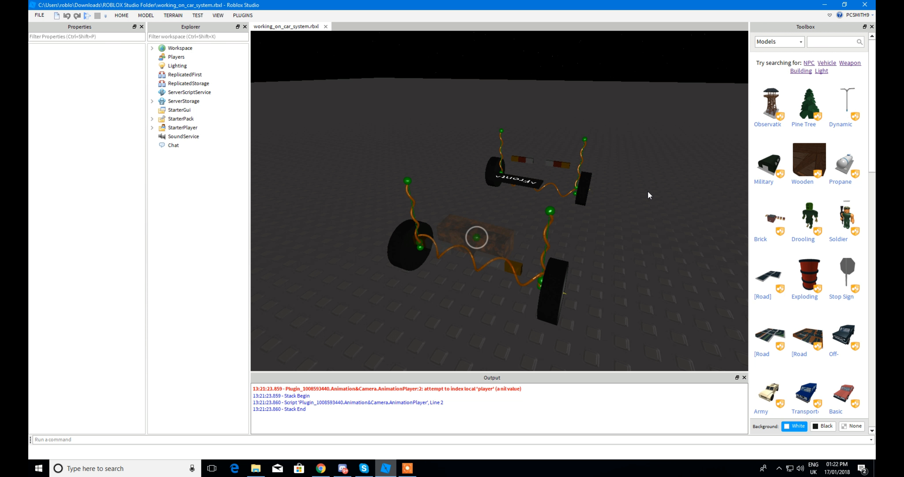
{"action": "mouse_move", "coordinate": [692, 186]}
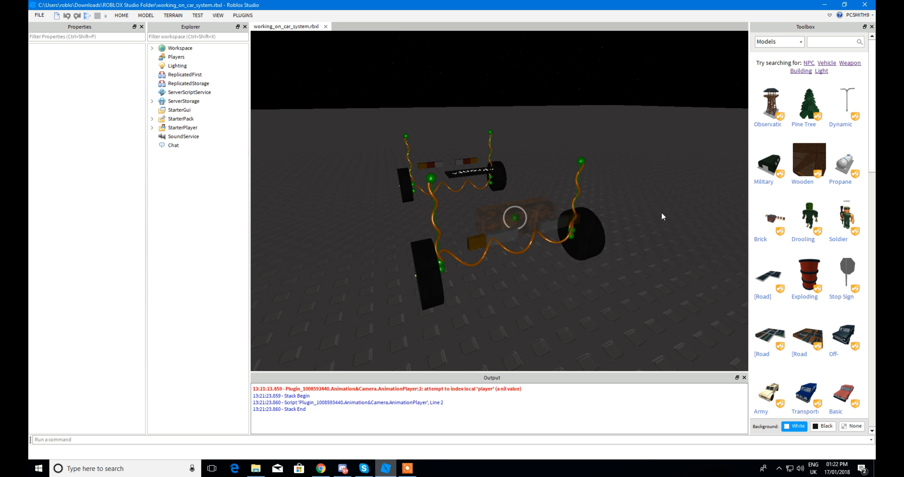
{"action": "mouse_move", "coordinate": [669, 222]}
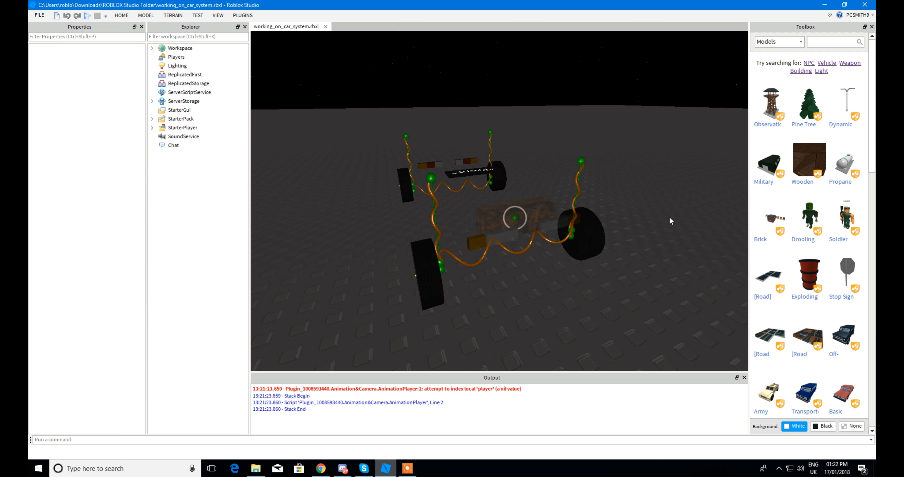
{"action": "mouse_move", "coordinate": [630, 284]}
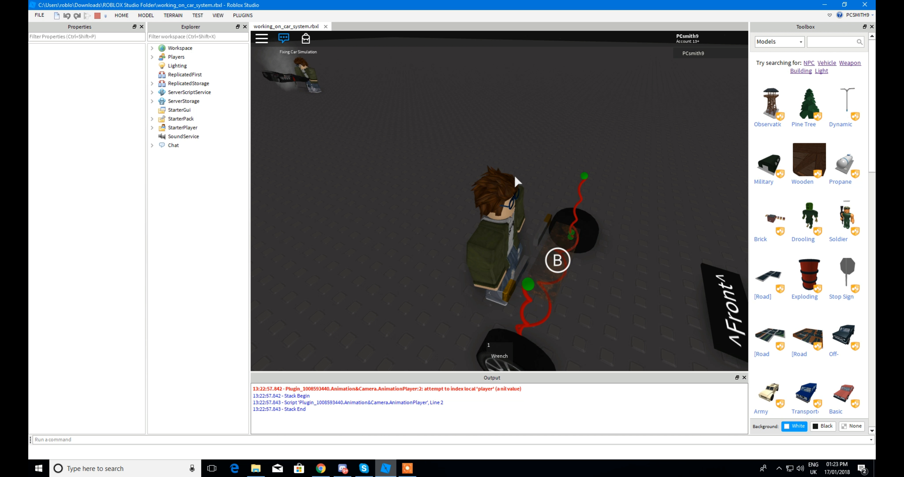
- Repair the engine with the B key until it reaches 5/5 and reports REPAIRED
{"action": "key", "text": "b"}
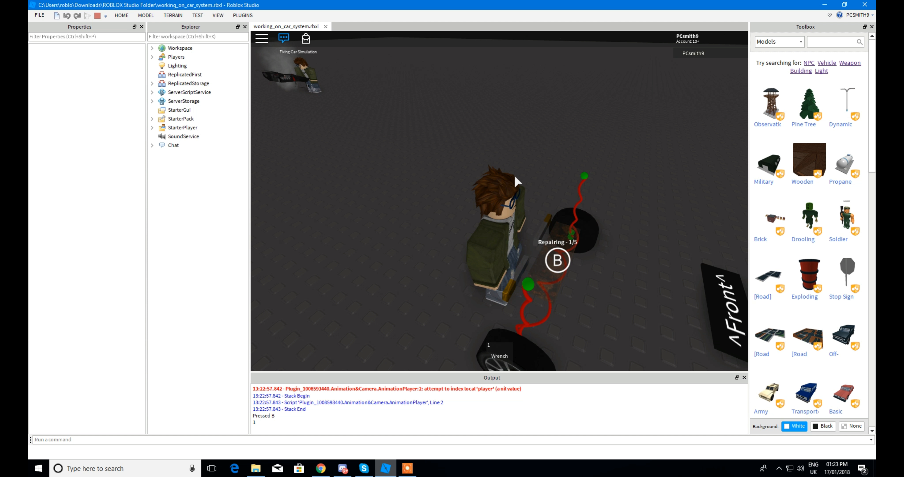
{"action": "key", "text": "b"}
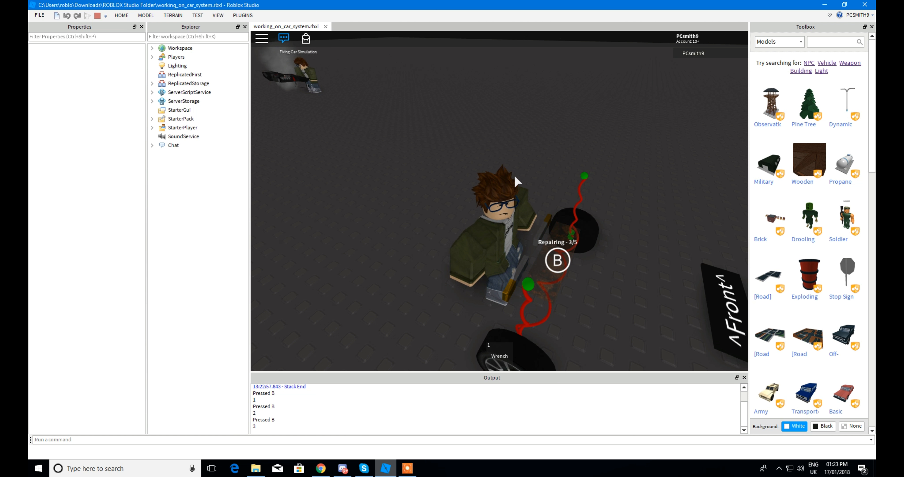
{"action": "key", "text": "b"}
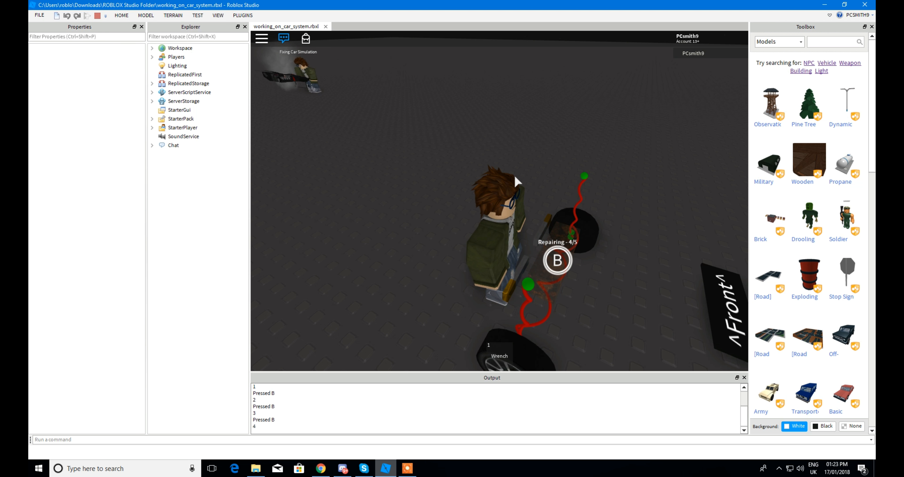
{"action": "key", "text": "b"}
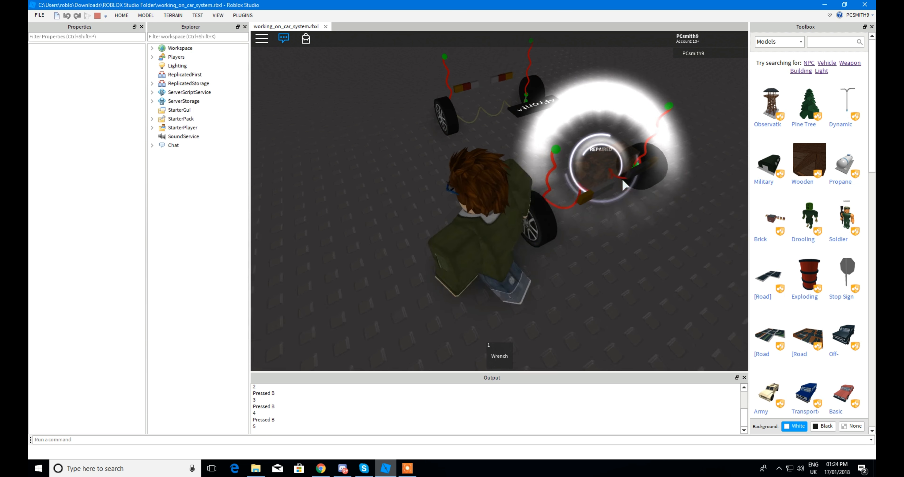
- Stop the play-test and return to the chassis in edit mode
{"action": "left_click", "coordinate": [283, 38]}
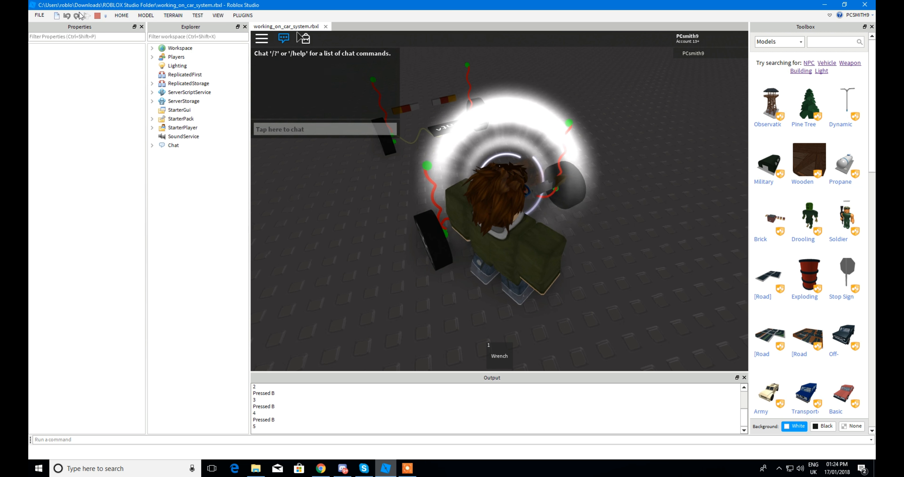
{"action": "left_click", "coordinate": [84, 15]}
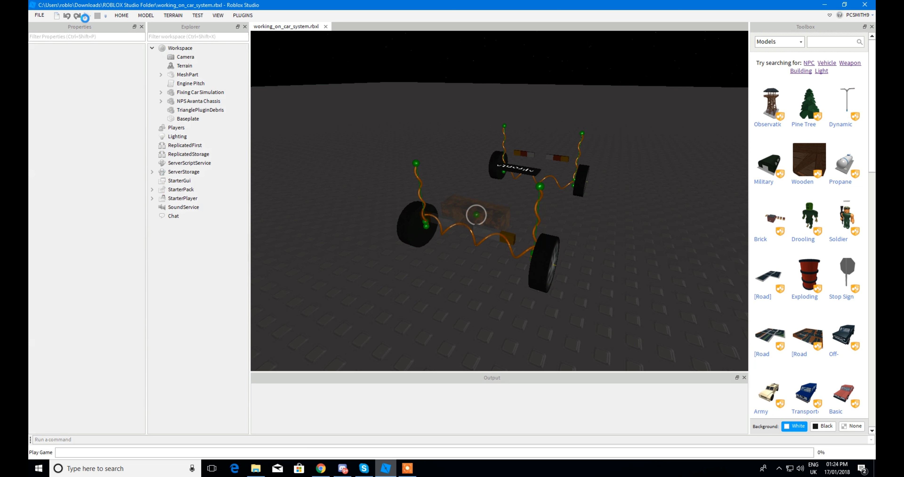
- Start a new play-test and repair the engine five times until the speedometer dashboard appears
{"action": "left_click", "coordinate": [85, 15]}
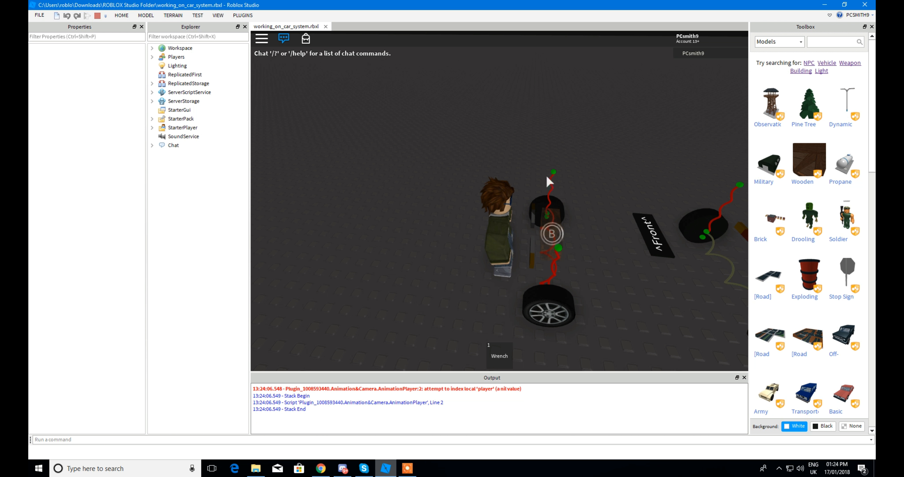
{"action": "key", "text": "b"}
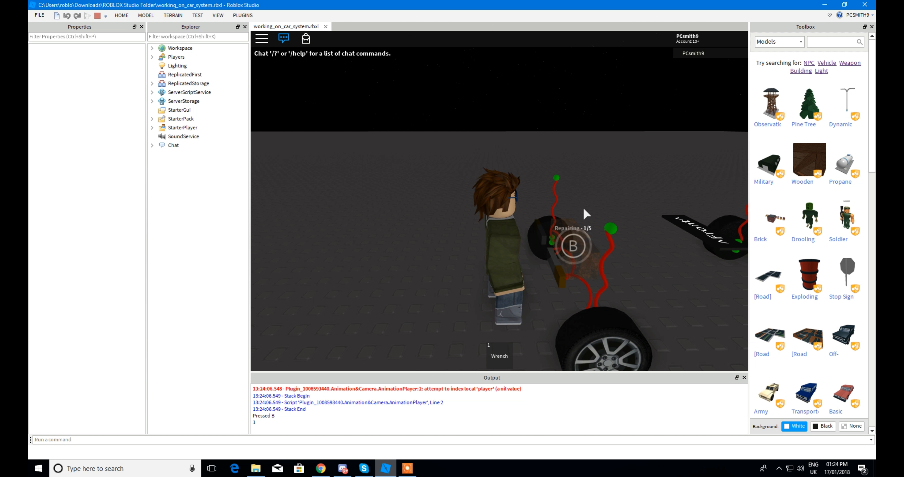
{"action": "key", "text": "b"}
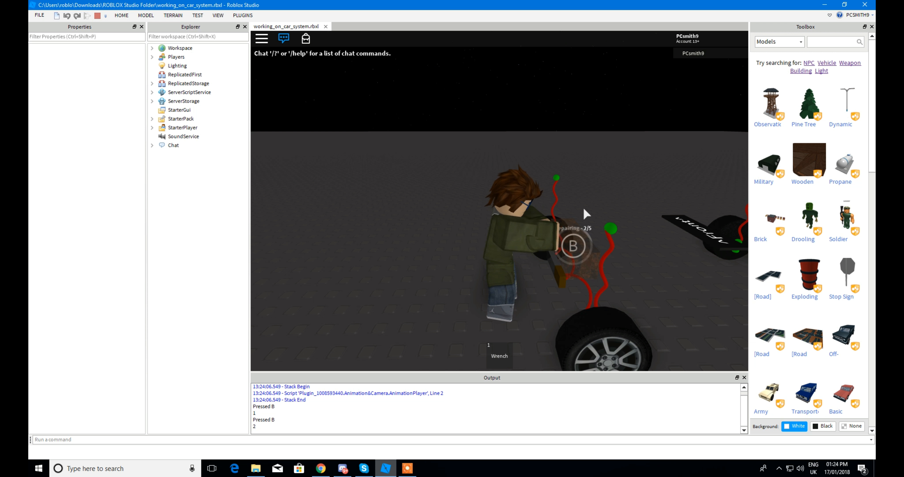
{"action": "key", "text": "b"}
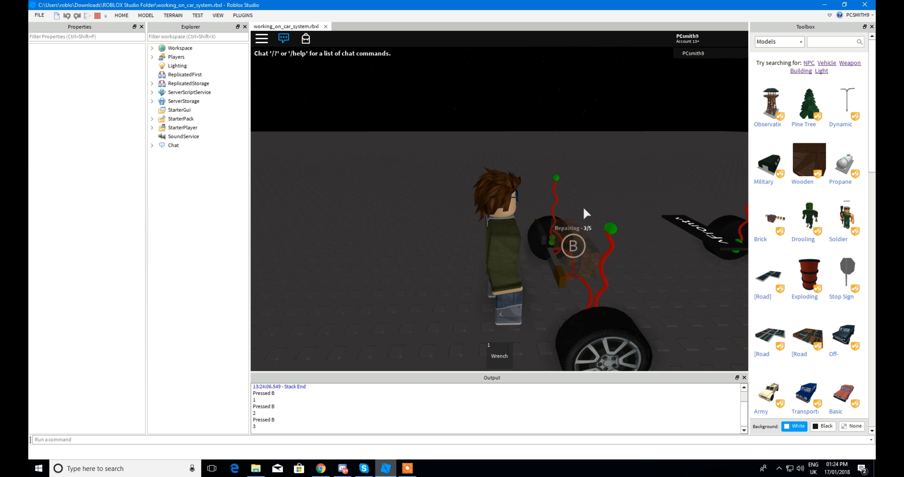
{"action": "key", "text": "b"}
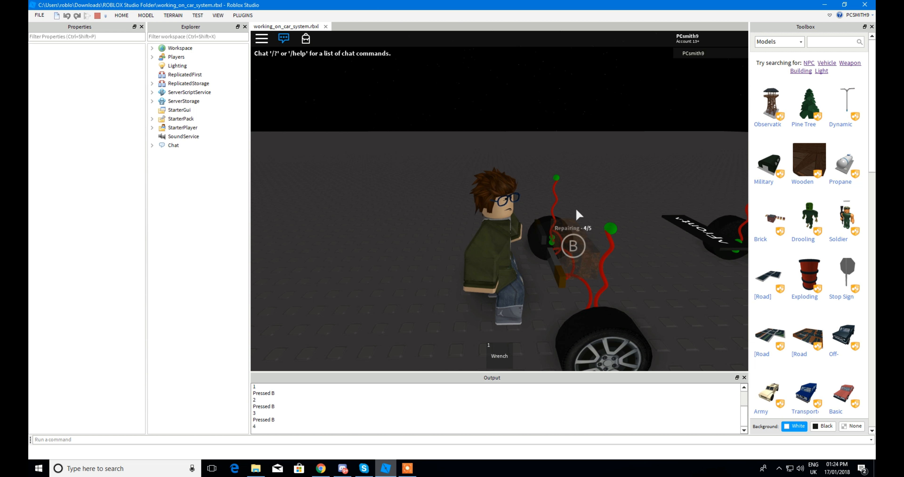
{"action": "key", "text": "b"}
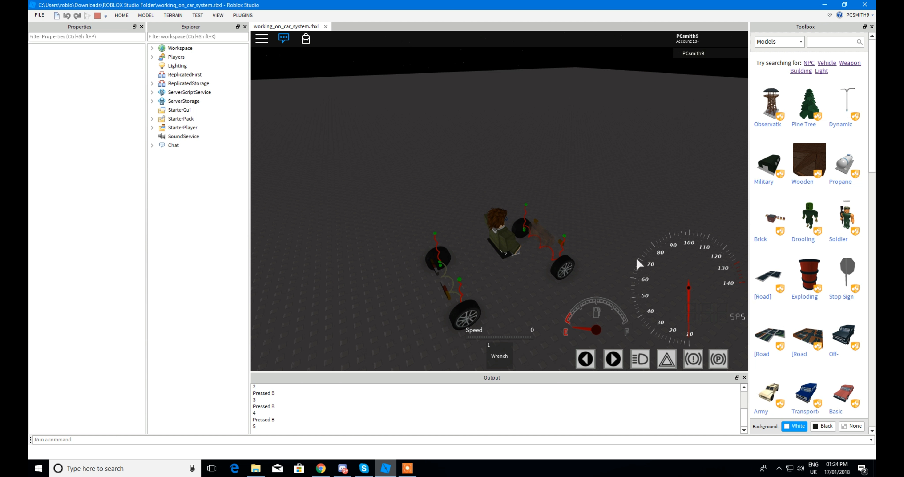
- Bring up the NPS Images and Icons folder of gauge and indicator images
{"action": "left_click", "coordinate": [255, 474]}
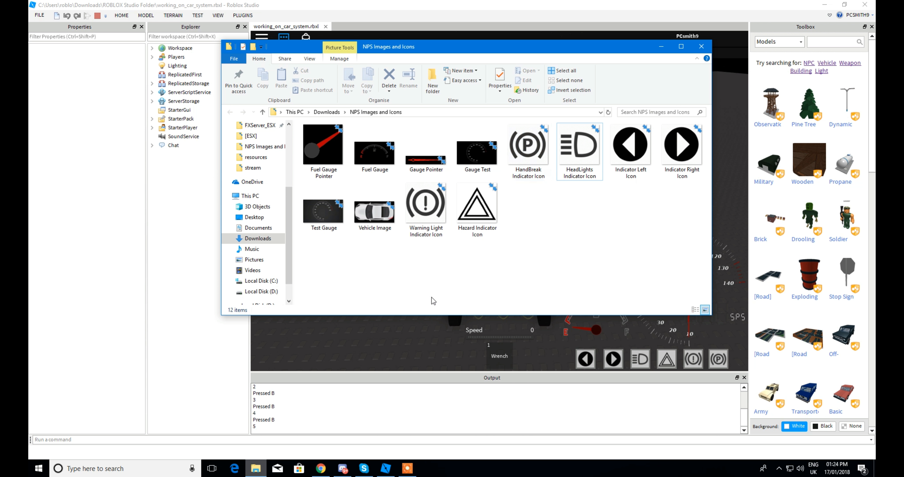
{"action": "left_click", "coordinate": [39, 468]}
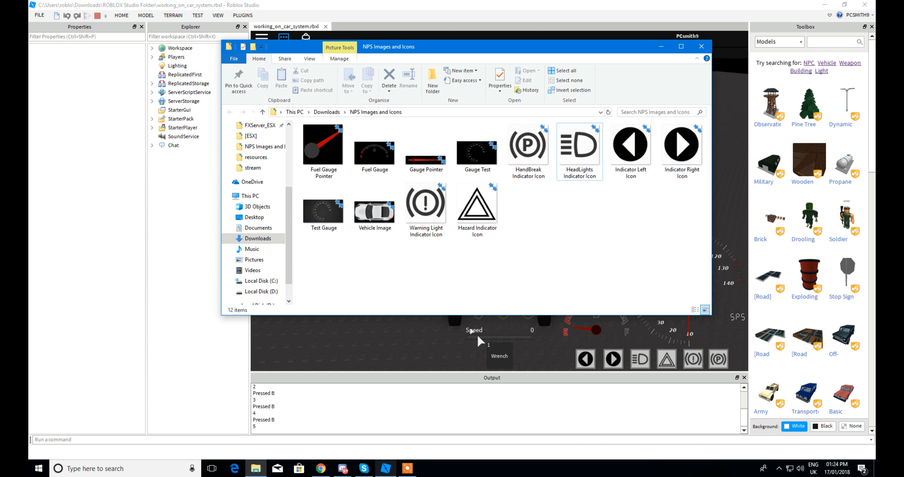
{"action": "mouse_move", "coordinate": [424, 347]}
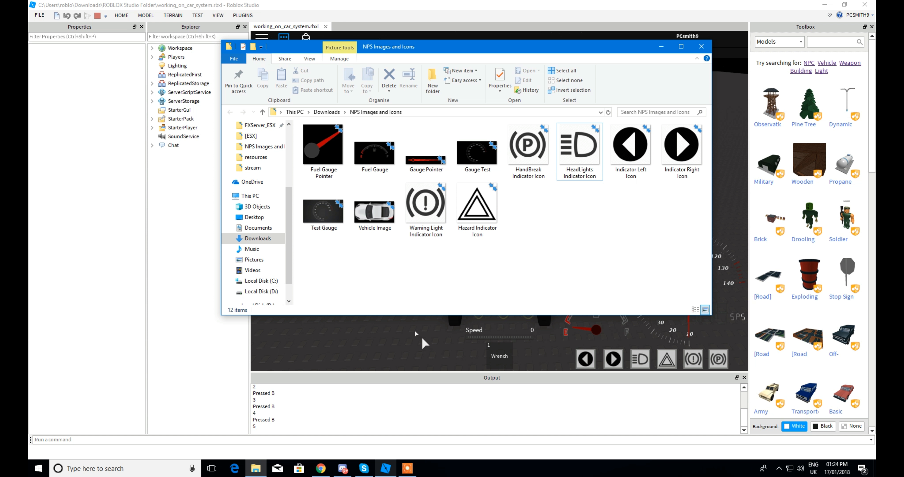
{"action": "mouse_move", "coordinate": [389, 337]}
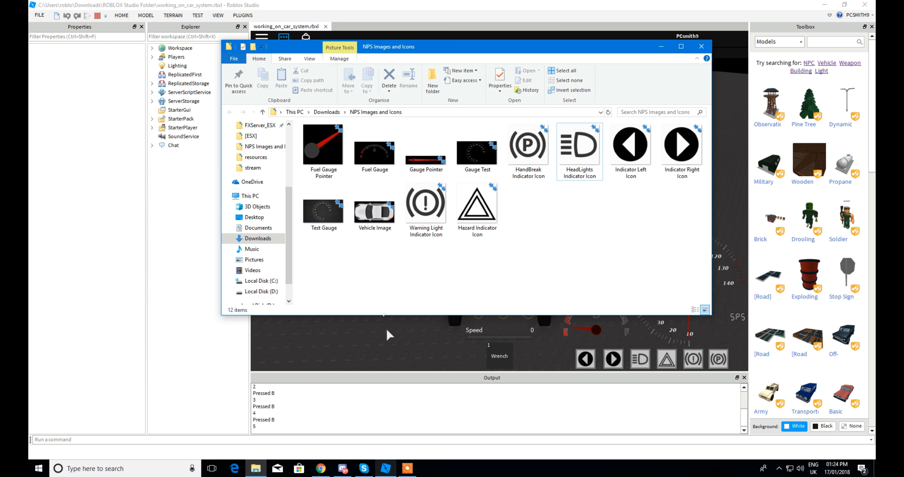
- Return focus to the running play-test showing the speed 0 dashboard
{"action": "left_click", "coordinate": [700, 46]}
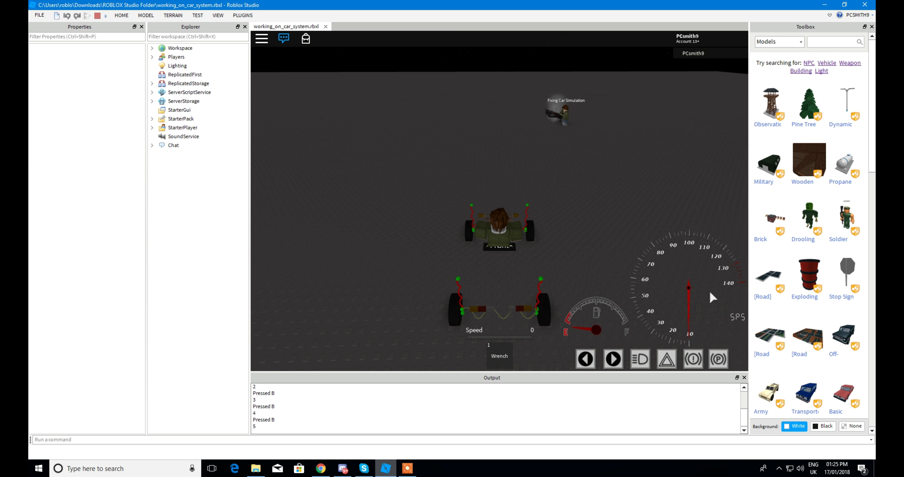
{"action": "mouse_move", "coordinate": [700, 364]}
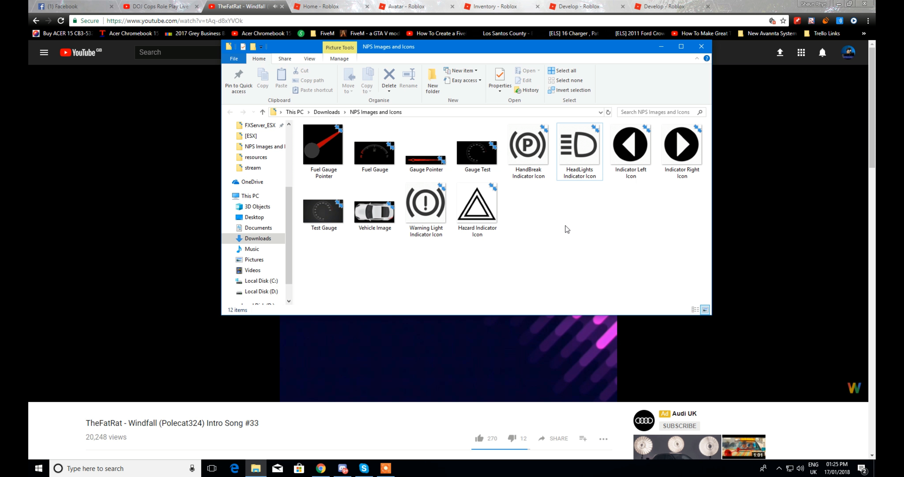
- Close the dashboard images folder, revealing the Studio My Games page
{"action": "left_click", "coordinate": [38, 468]}
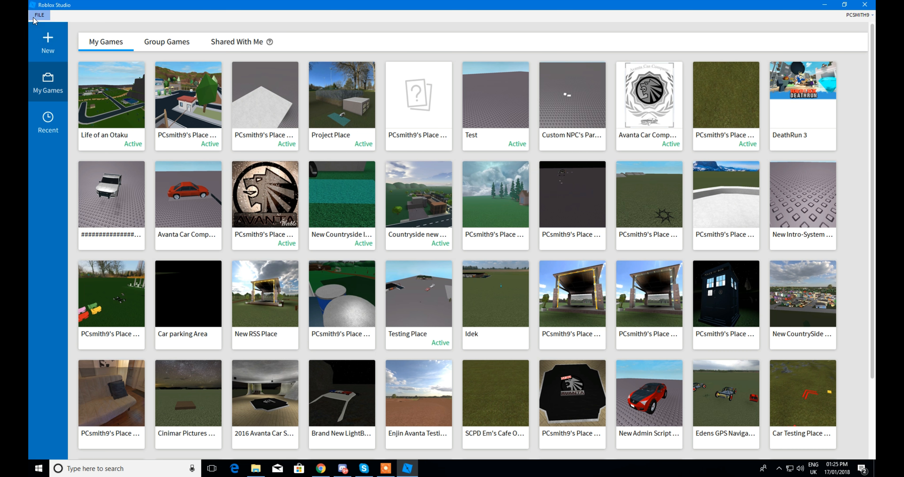
- Reopen the working_on_car_system place and start a play-test beside the chassis
{"action": "left_click", "coordinate": [40, 14]}
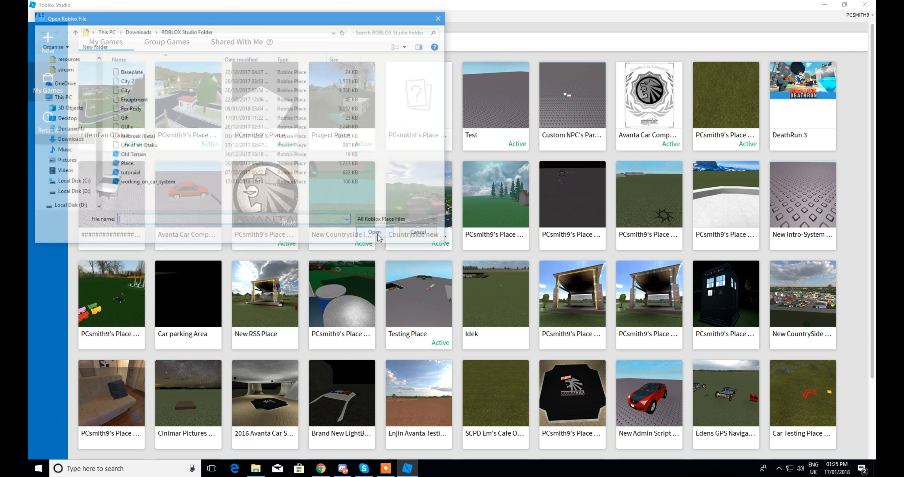
{"action": "left_click", "coordinate": [374, 231]}
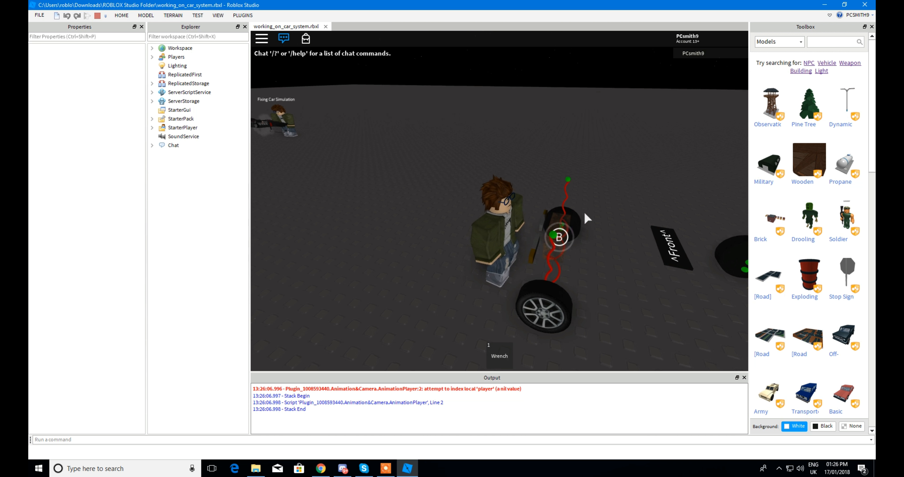
- Repair the engine with the B key from 1/5 up to 5/5
{"action": "key", "text": "b"}
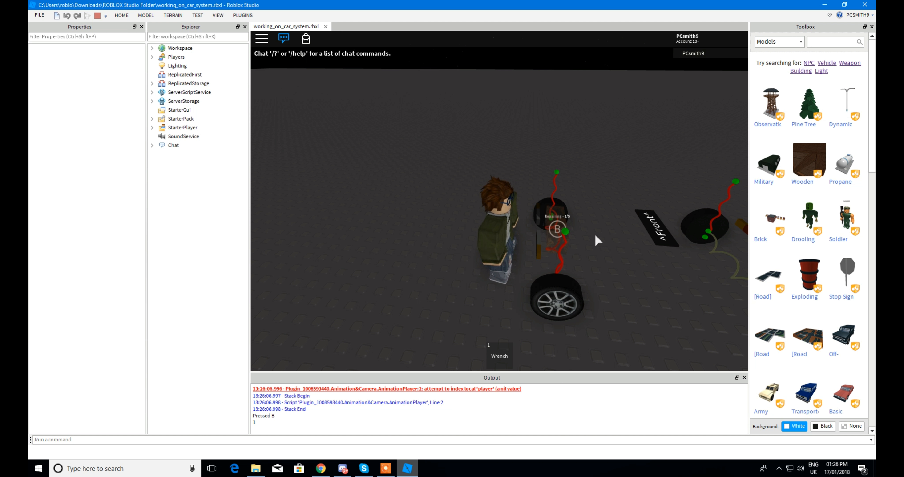
{"action": "key", "text": "b"}
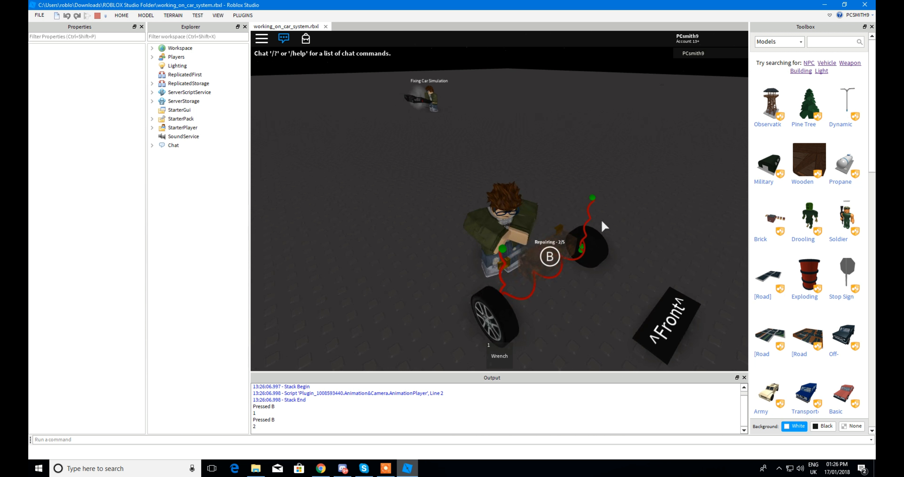
{"action": "key", "text": "b"}
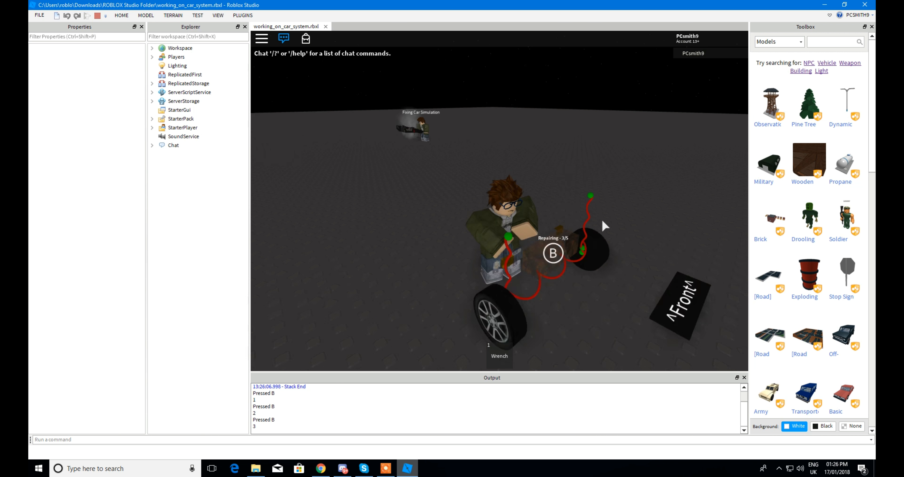
{"action": "key", "text": "b"}
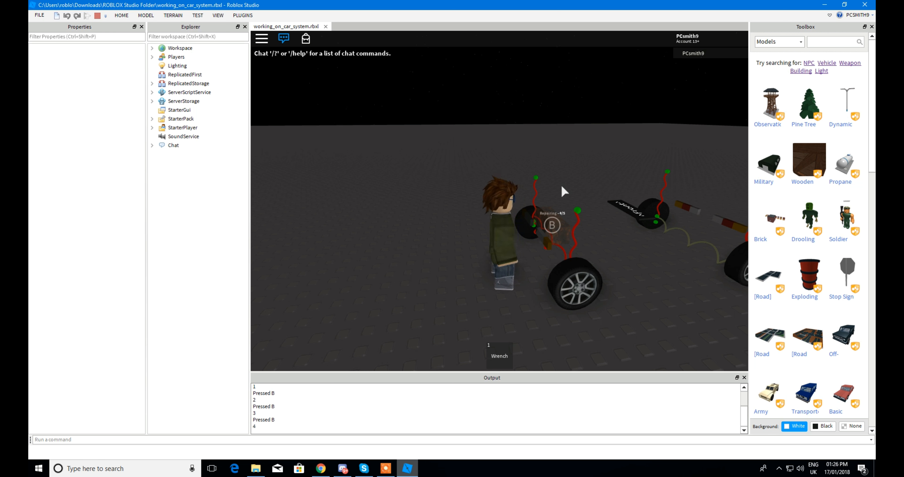
{"action": "key", "text": "b"}
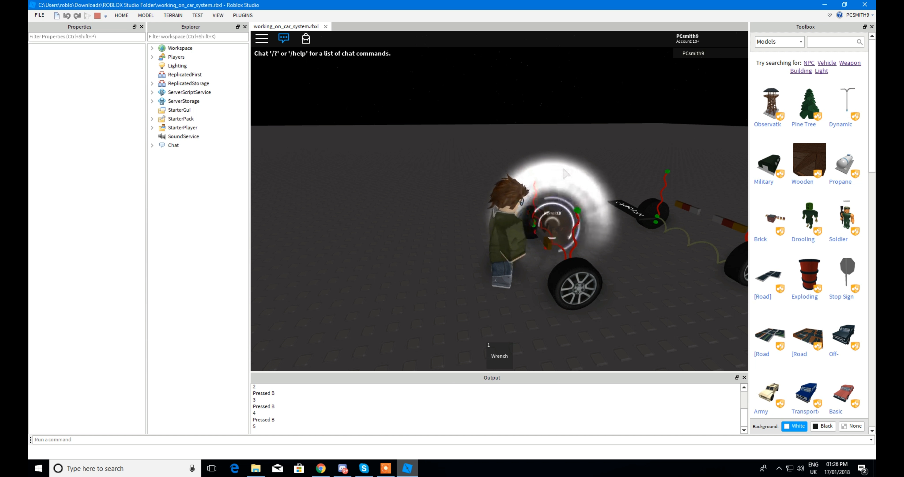